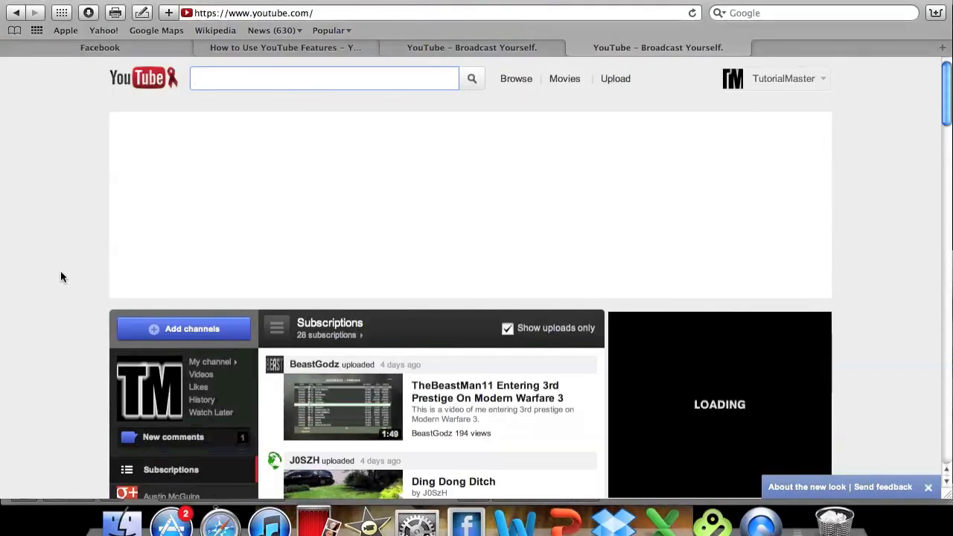
mouse_move(789, 95)
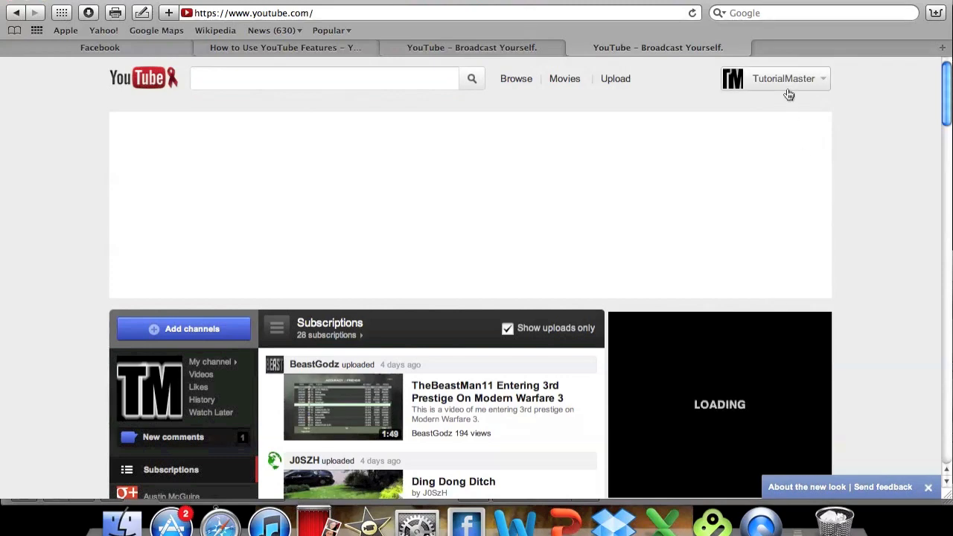
Go to My Channel from the TutorialMaster account dropdown to view the new-design channel page.
scroll(down, 3)
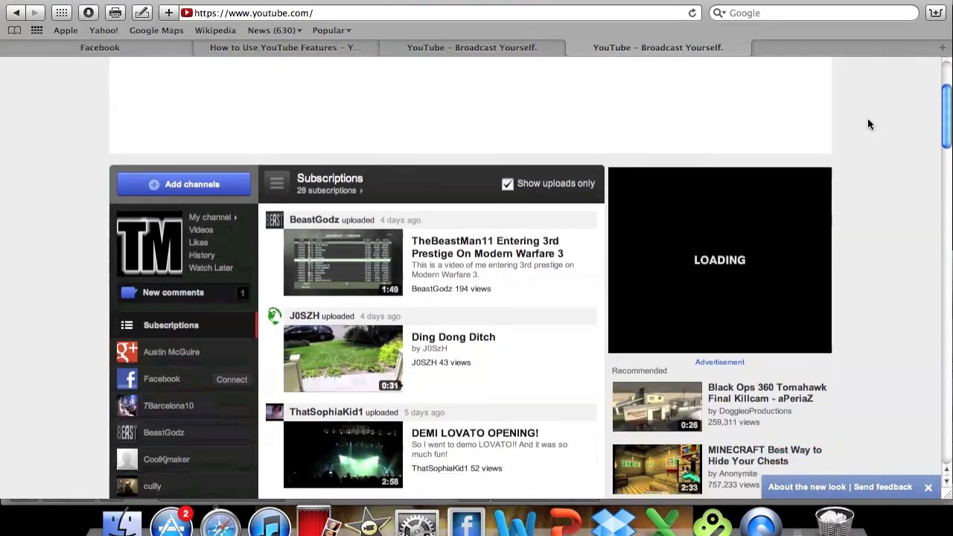
scroll(down, 3)
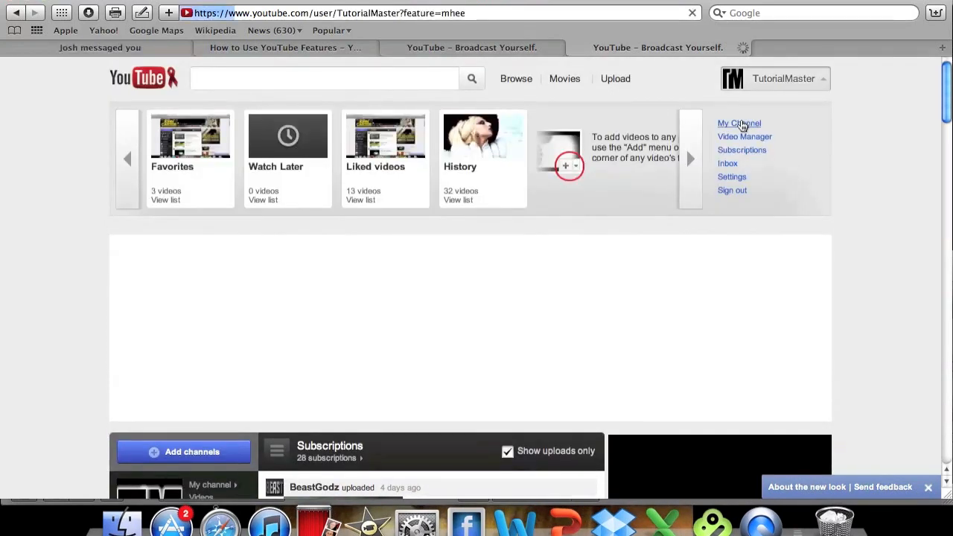
click(738, 122)
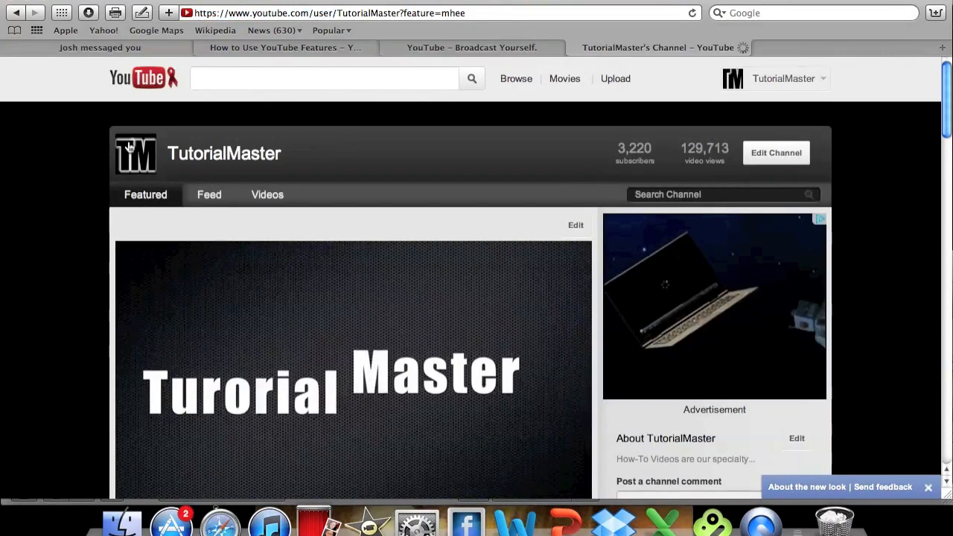
scroll(down, 3)
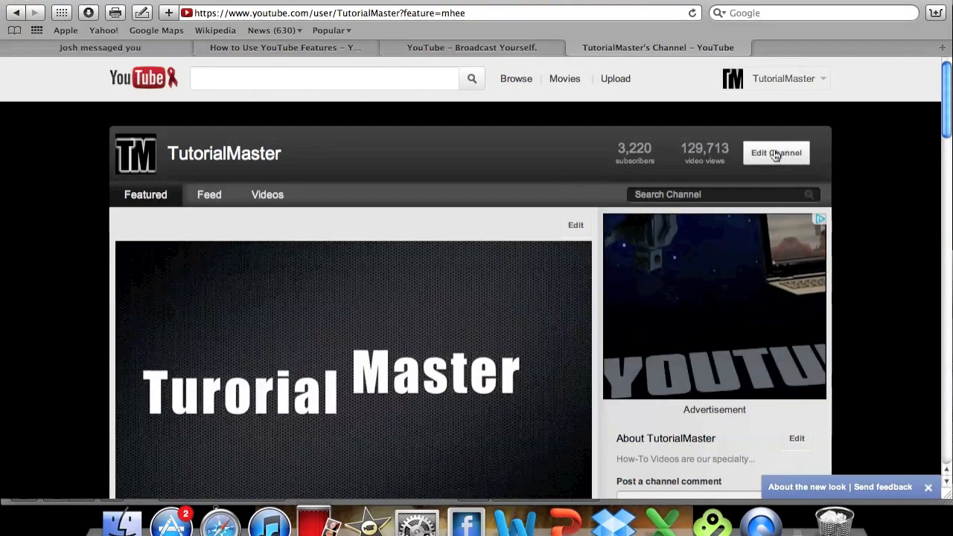
Enter Edit Channel to reach the appearance settings and channel version option.
click(775, 151)
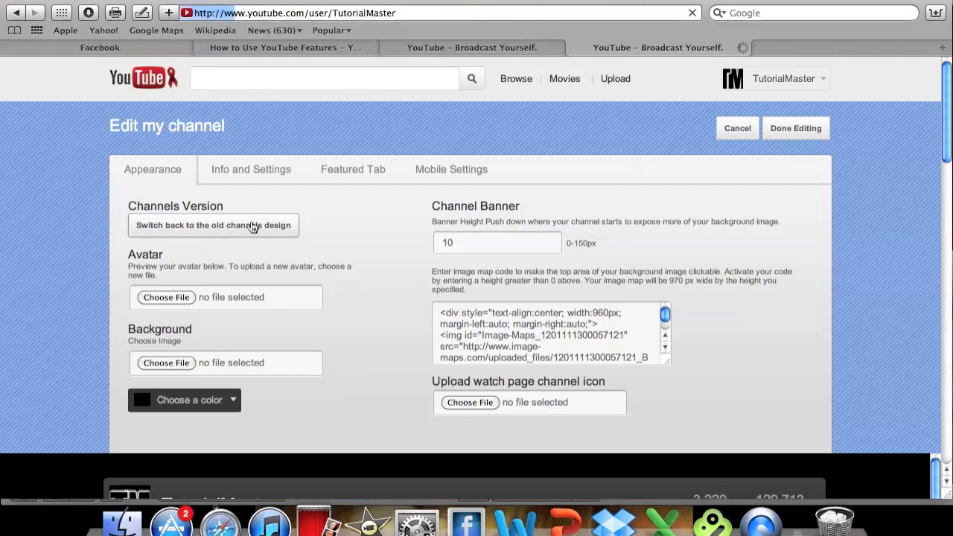
Revert TutorialMaster to the old channel design and look over the old layout.
click(213, 225)
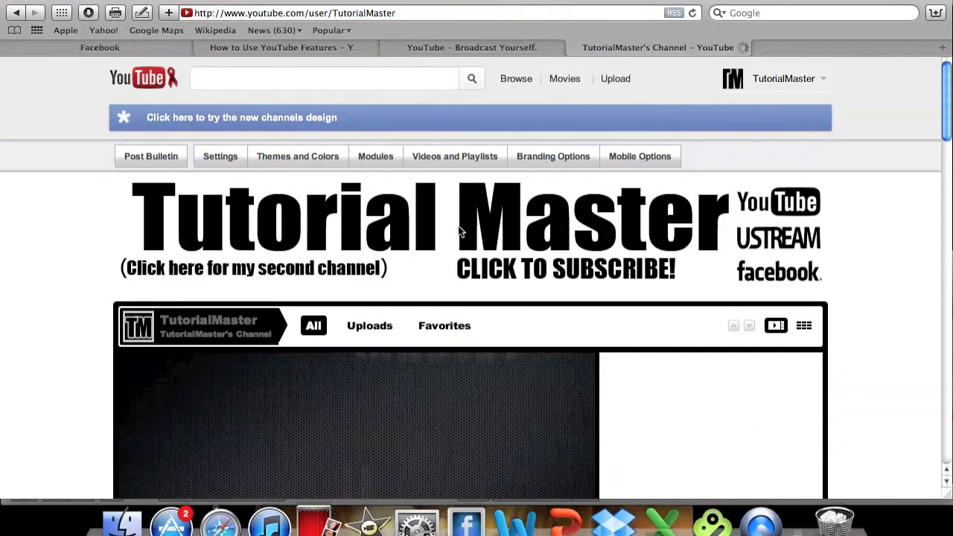
scroll(down, 3)
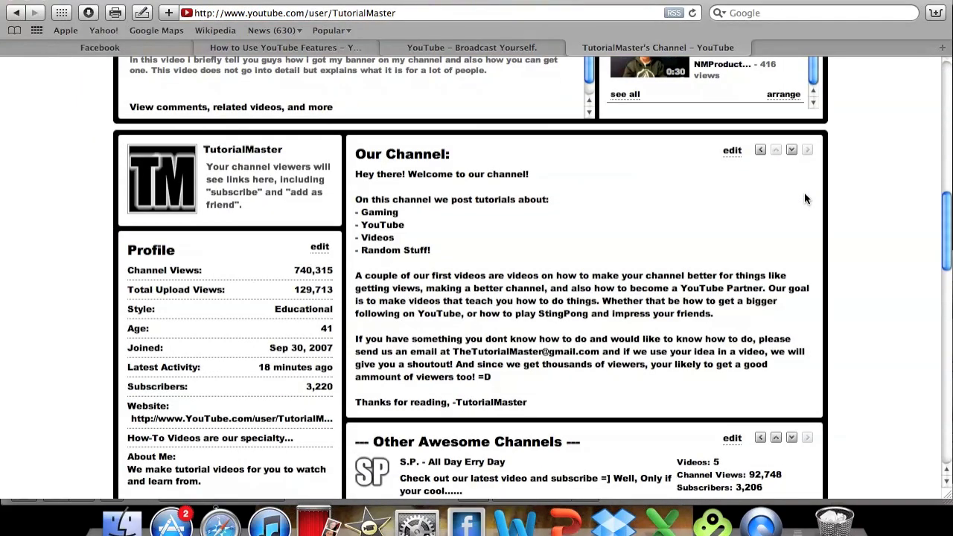
scroll(up, 3)
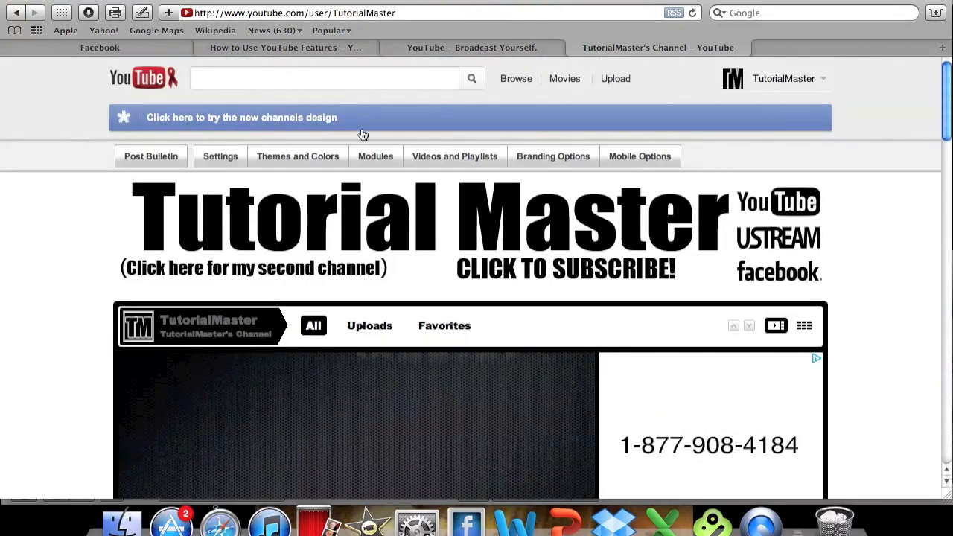
Try the new channels design again, return to the homepage and begin a search with 'SUBC'.
scroll(down, 3)
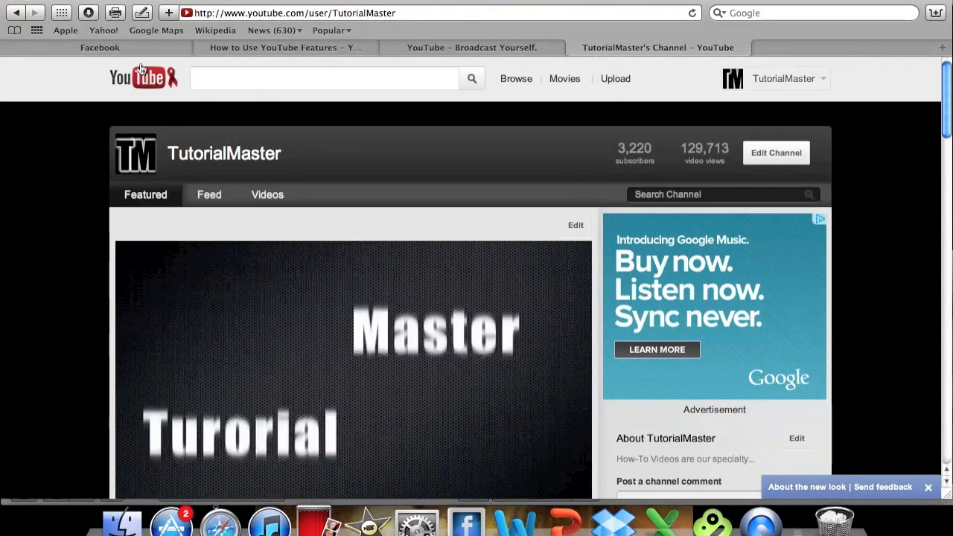
click(141, 80)
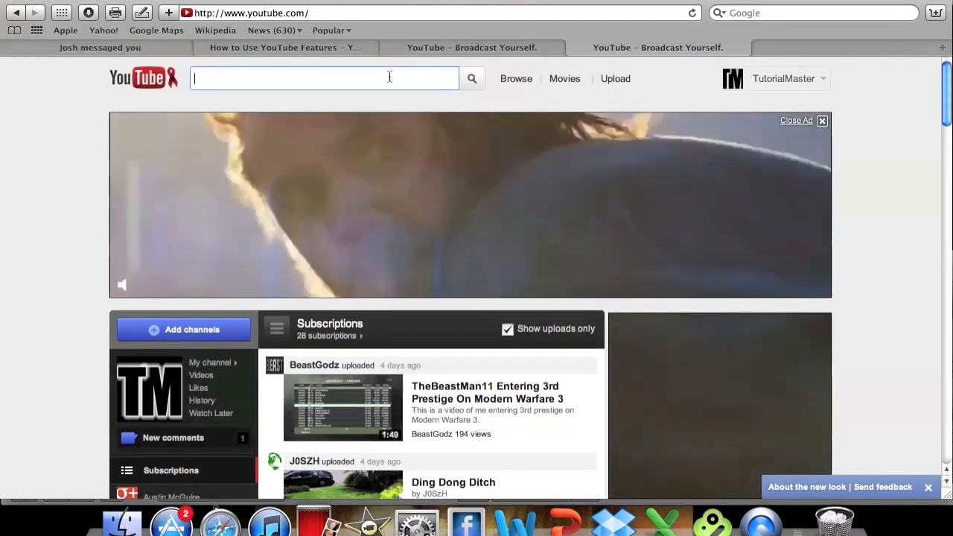
text(SUBC)
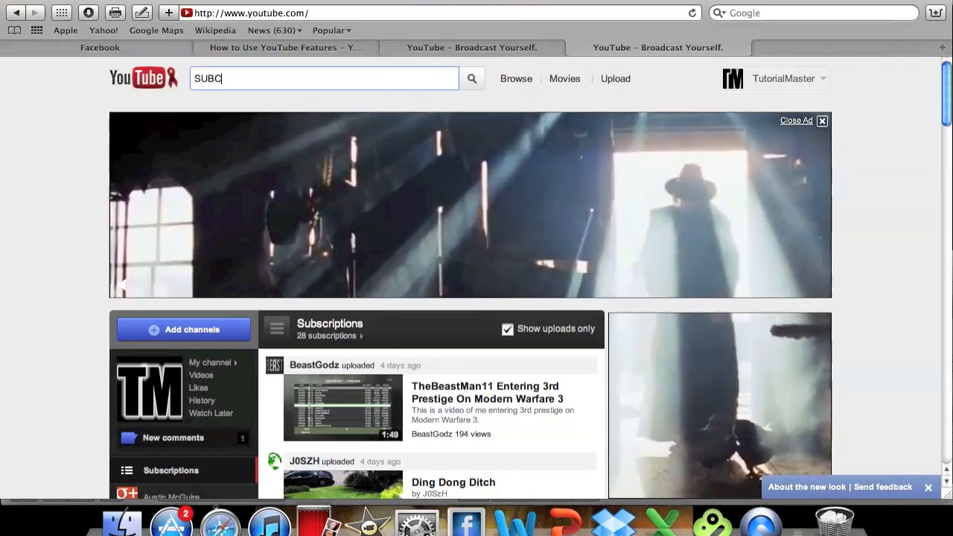